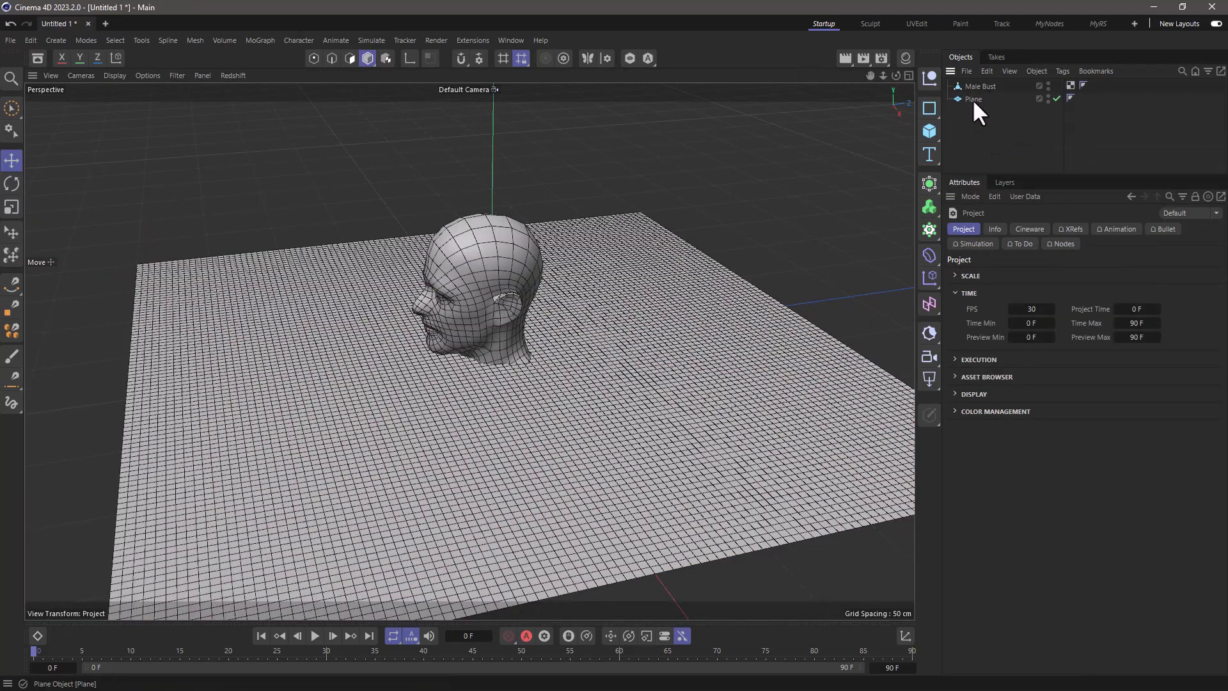
Step: Add a Vertex Map tag to the Plane from the Other Tags menu
{"action": "right_click", "coordinate": [973, 98]}
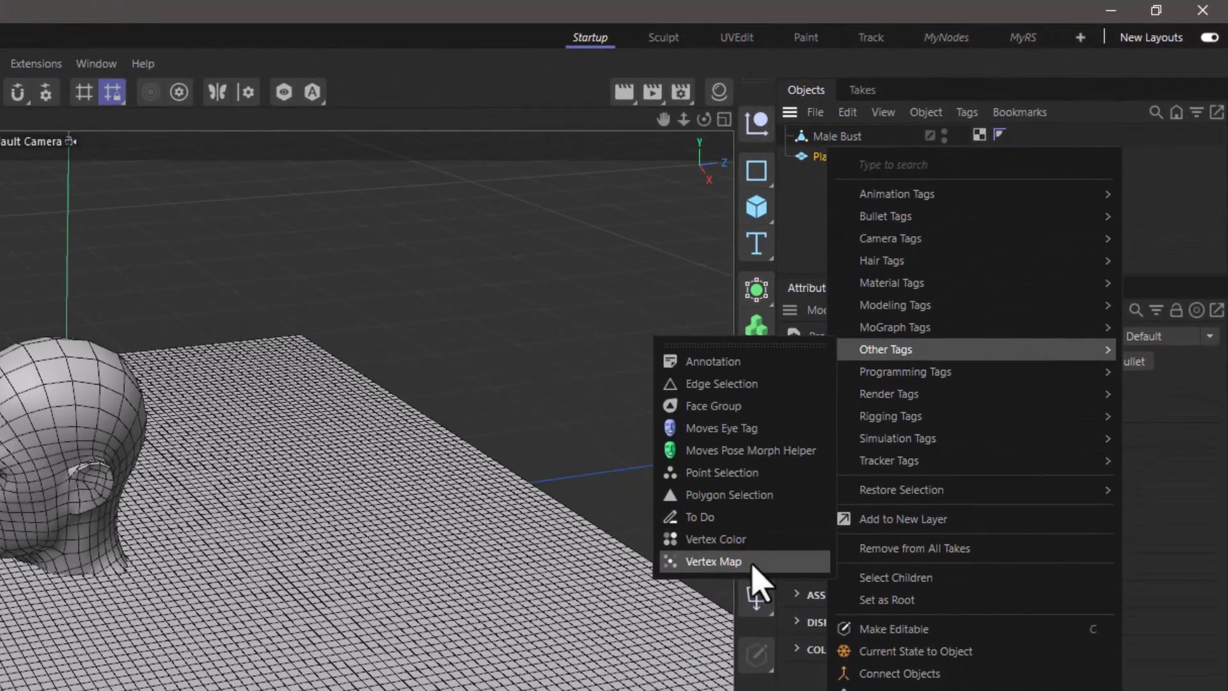
{"action": "left_click", "coordinate": [711, 561]}
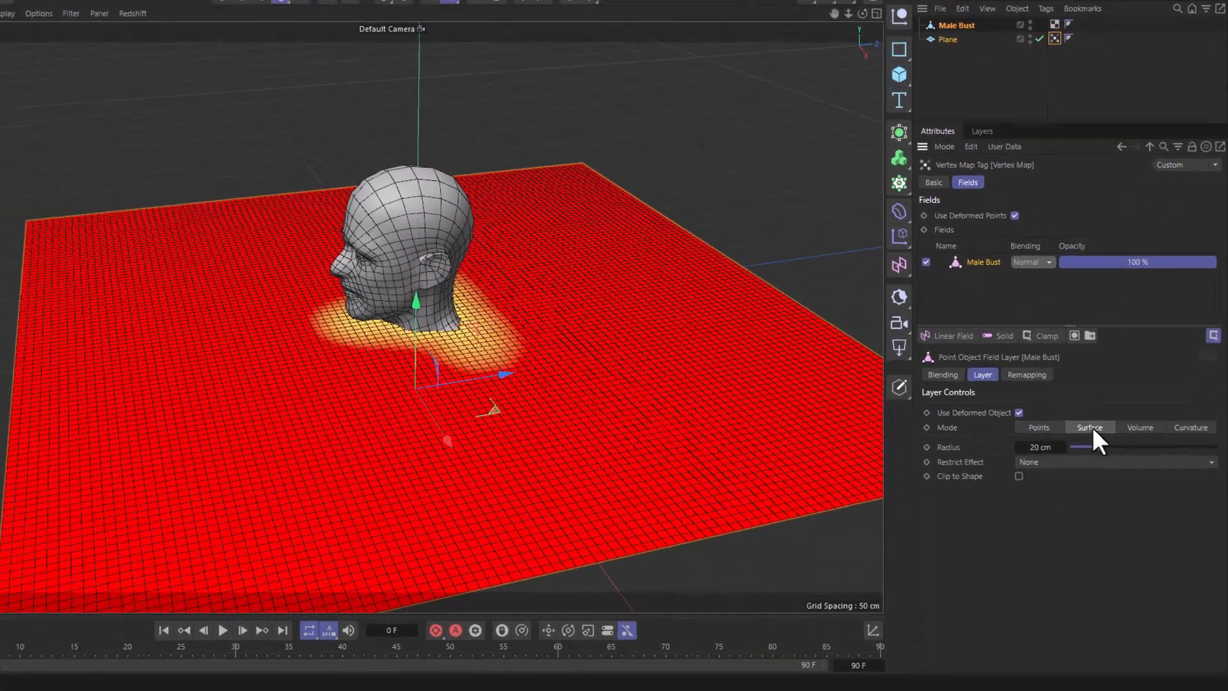
Step: Widen the Male Bust surface field radius to 119 cm so most of the plane is covered
{"action": "left_click_drag", "start_coordinate": [1082, 446], "coordinate": [1178, 399]}
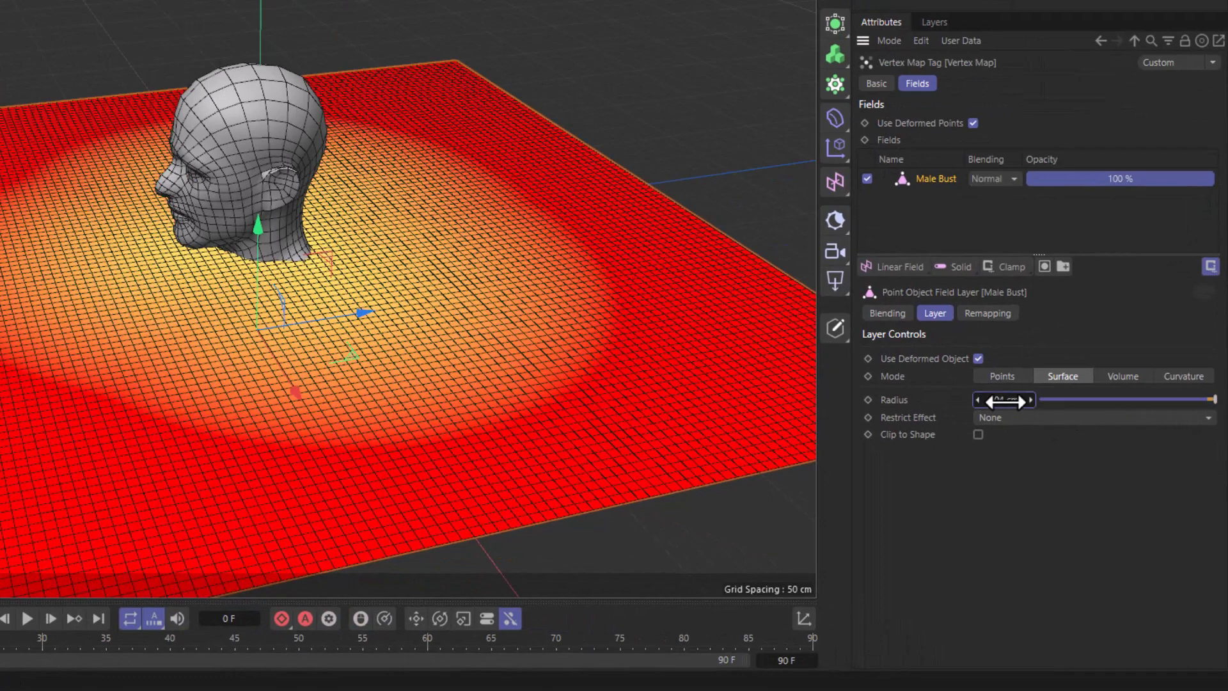
{"action": "left_click_drag", "start_coordinate": [1003, 400], "coordinate": [1033, 400]}
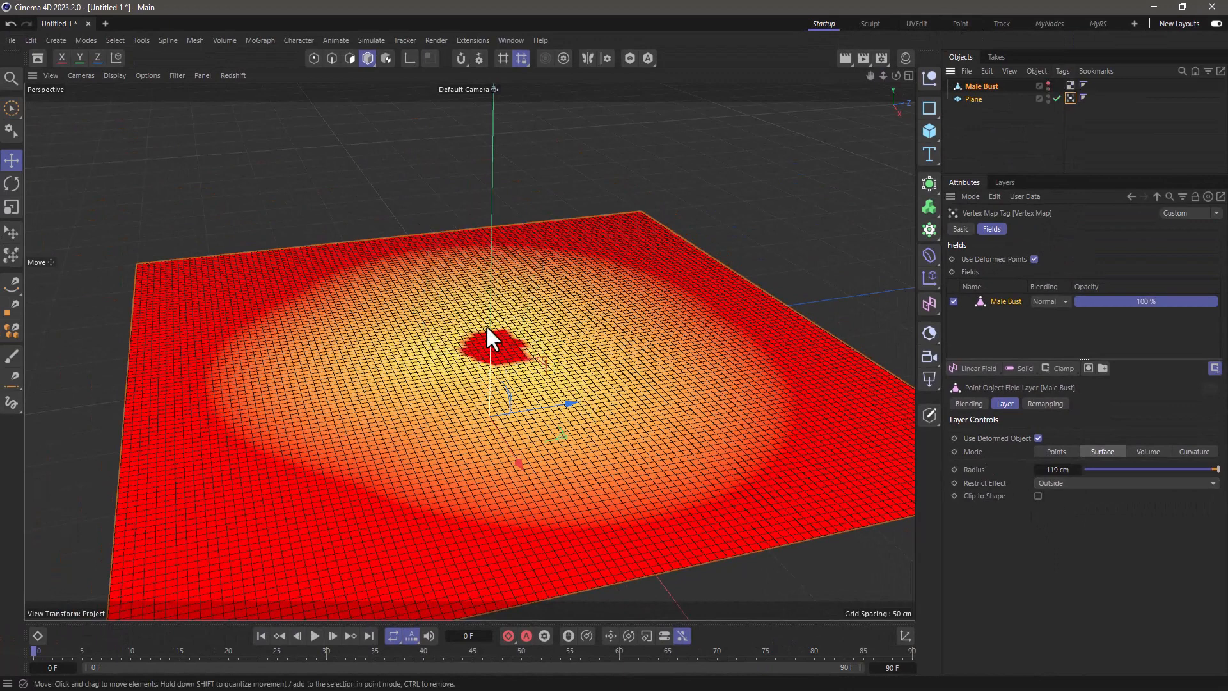
Step: Compare the unrestricted result, restore Restrict Effect to Outside, and glance at the render settings
{"action": "left_click", "coordinate": [1124, 482]}
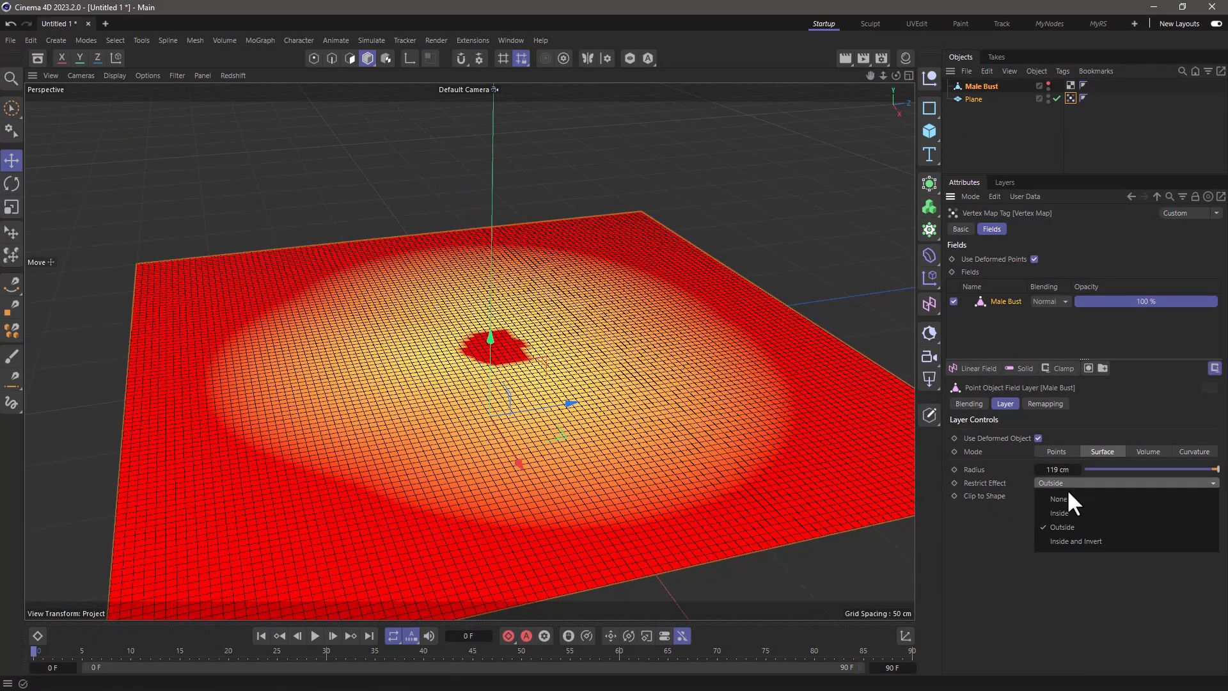
{"action": "left_click", "coordinate": [1059, 499]}
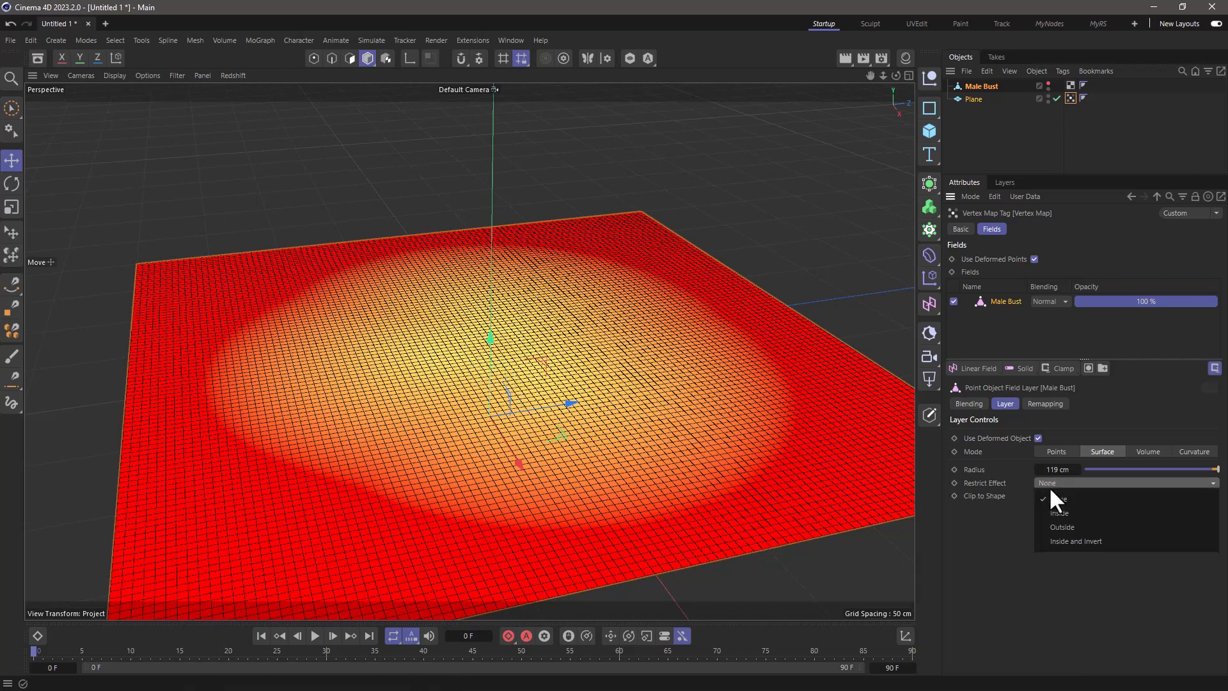
{"action": "left_click", "coordinate": [1062, 525]}
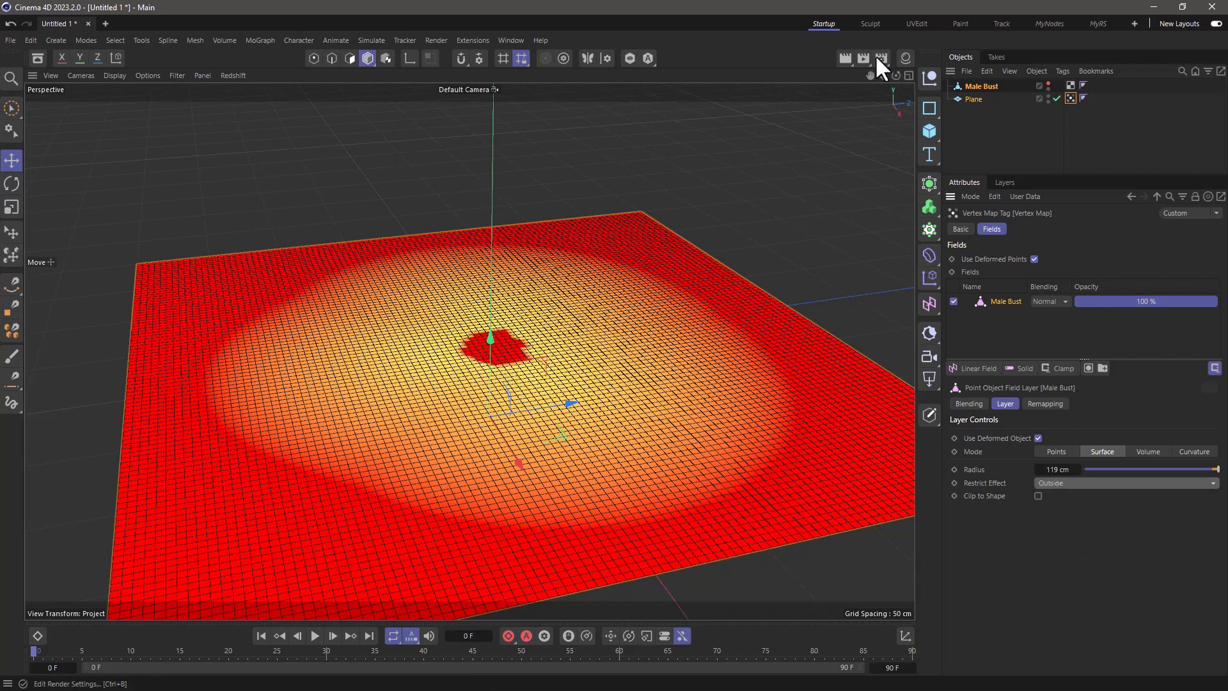
{"action": "left_click", "coordinate": [864, 57]}
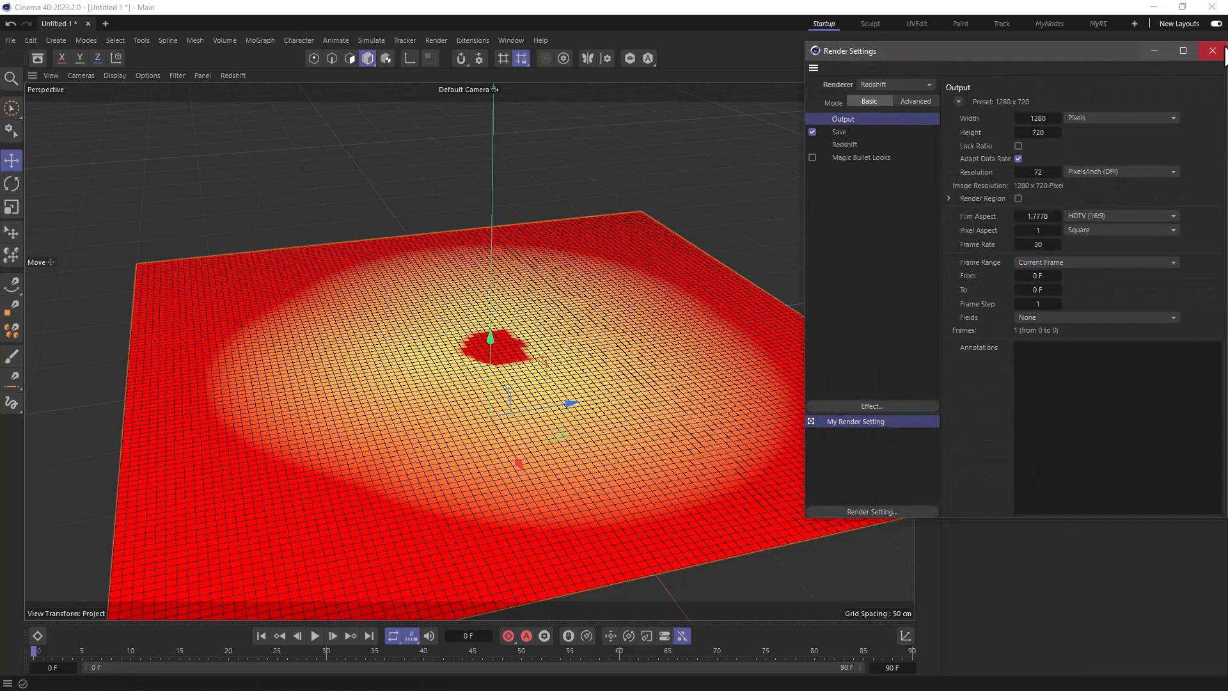
{"action": "left_click", "coordinate": [1212, 50]}
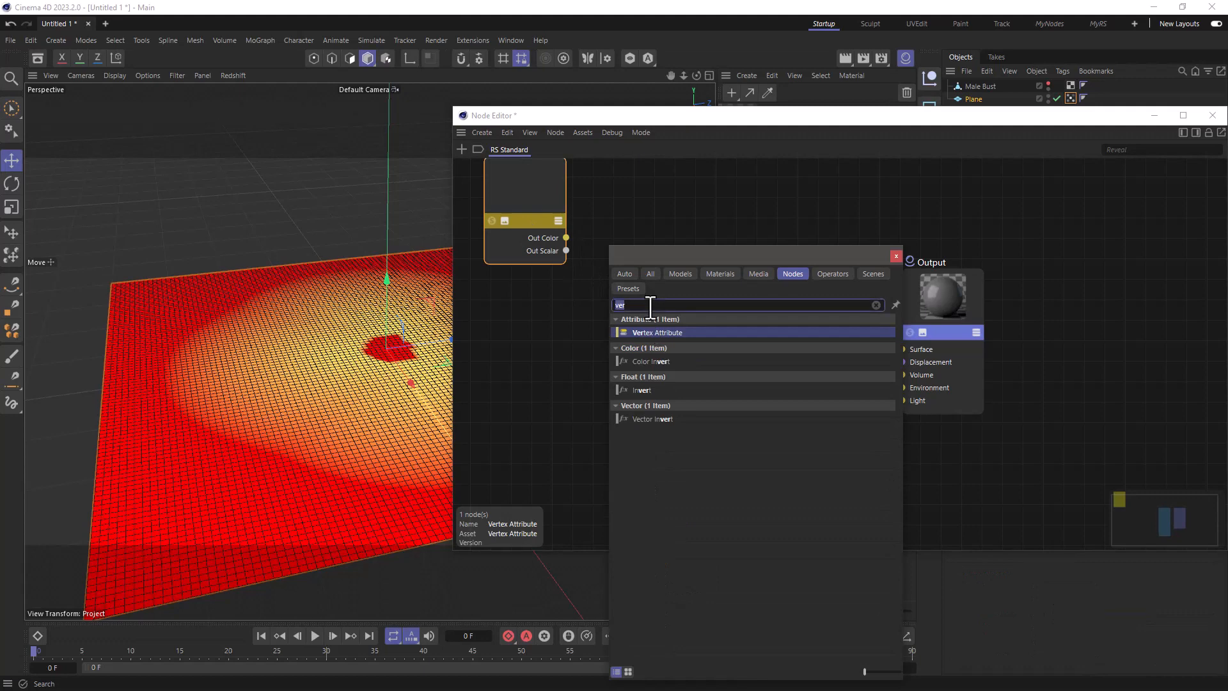
Step: Add a Displacement node fed by the vertex attribute and wire it into the material's displacement output
{"action": "type", "text": "disp"}
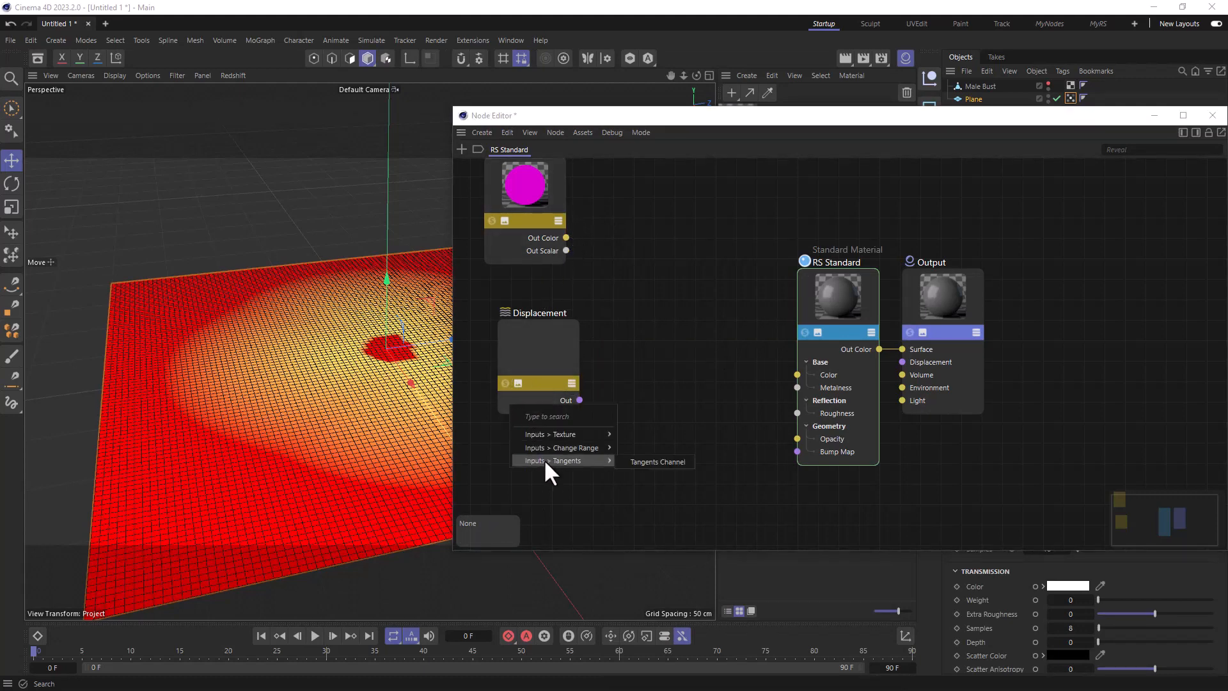
{"action": "left_click", "coordinate": [550, 433]}
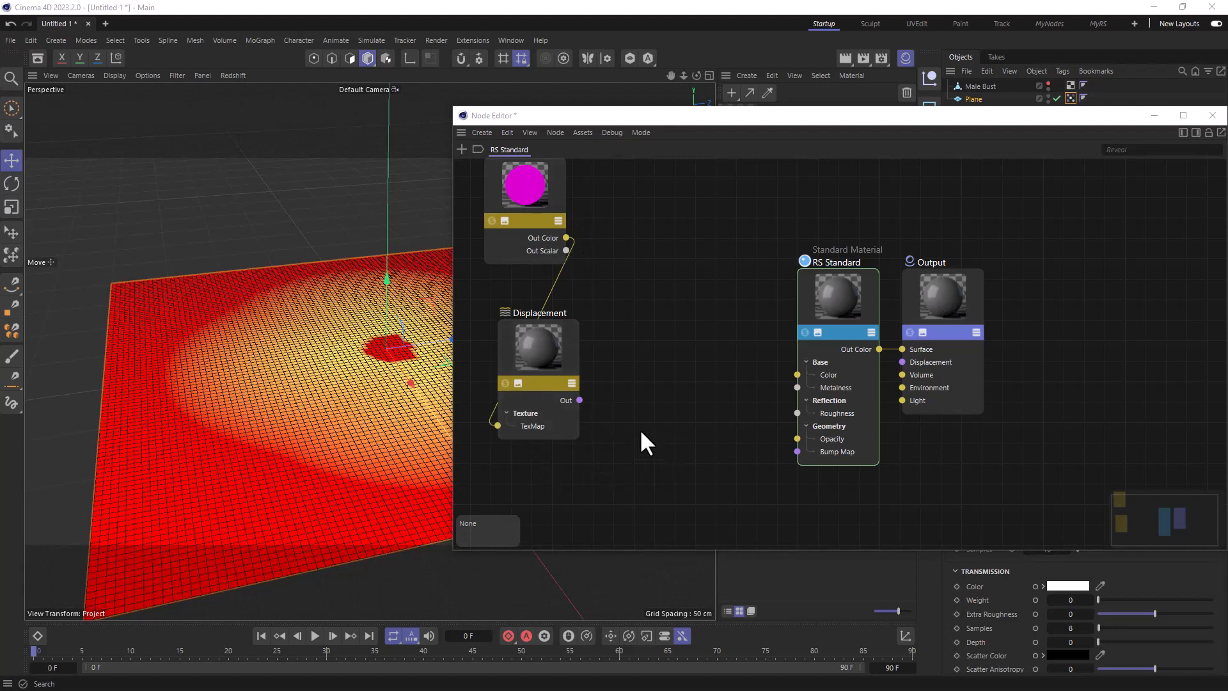
{"action": "left_click_drag", "start_coordinate": [578, 400], "coordinate": [900, 362]}
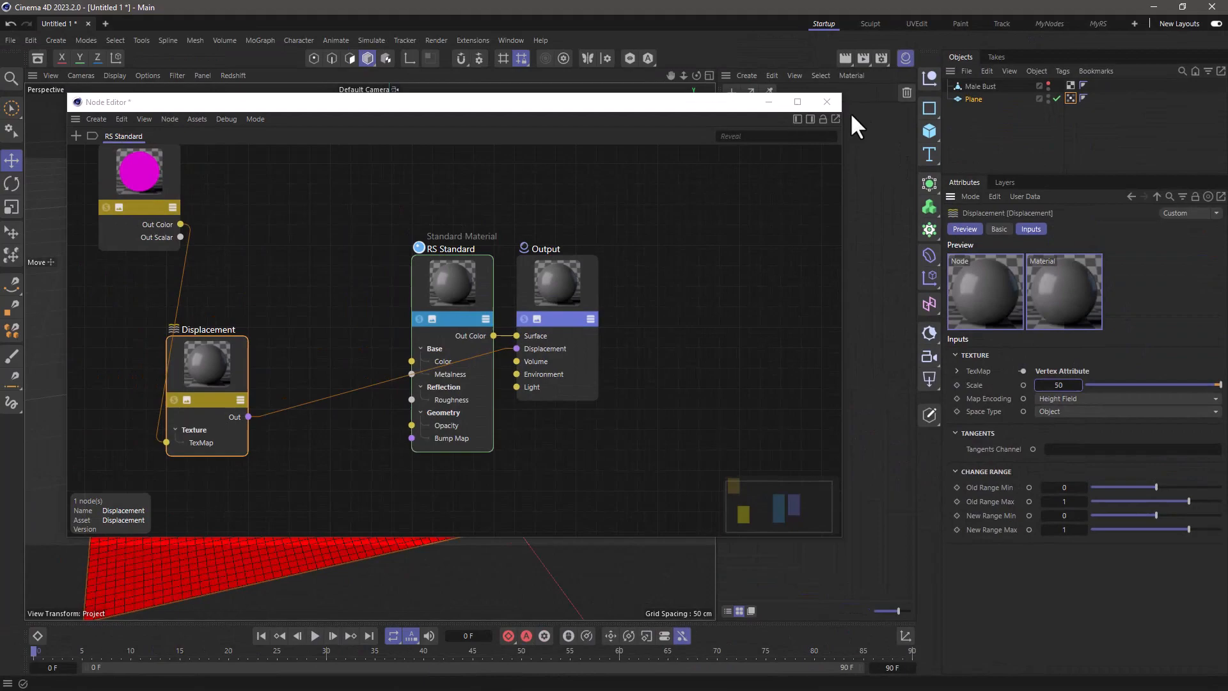
{"action": "left_click", "coordinate": [825, 102]}
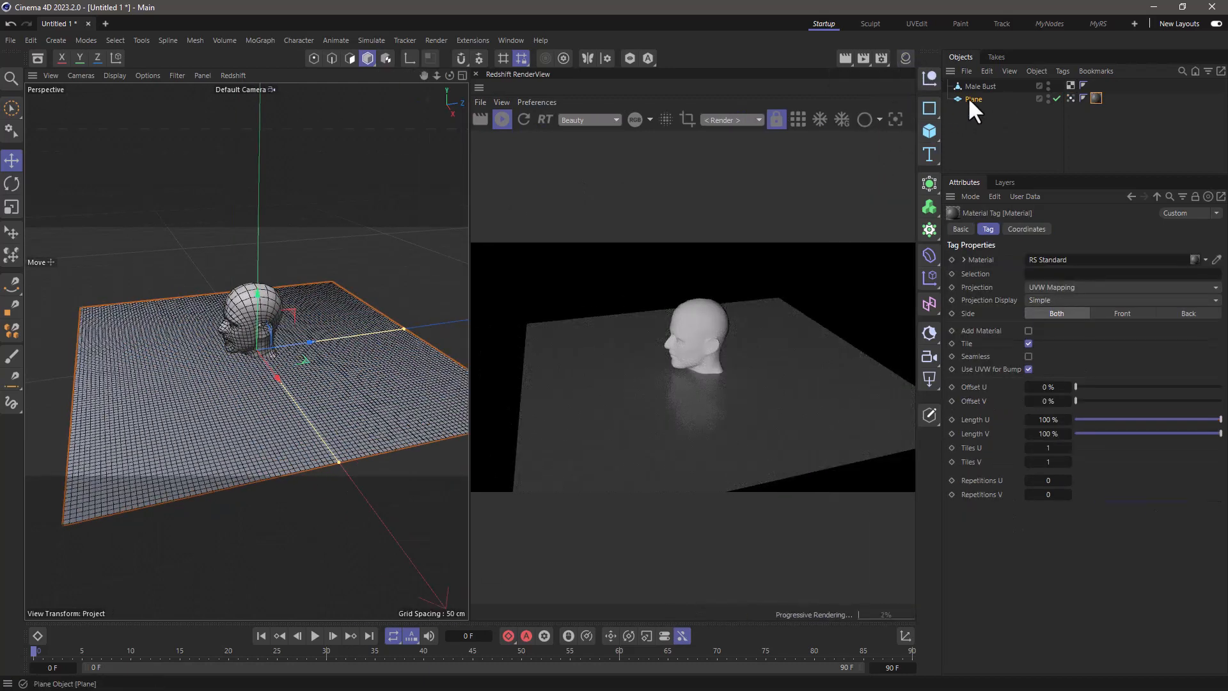
Step: Add an RS Object tag to the Plane with geometry Override enabled
{"action": "right_click", "coordinate": [974, 100]}
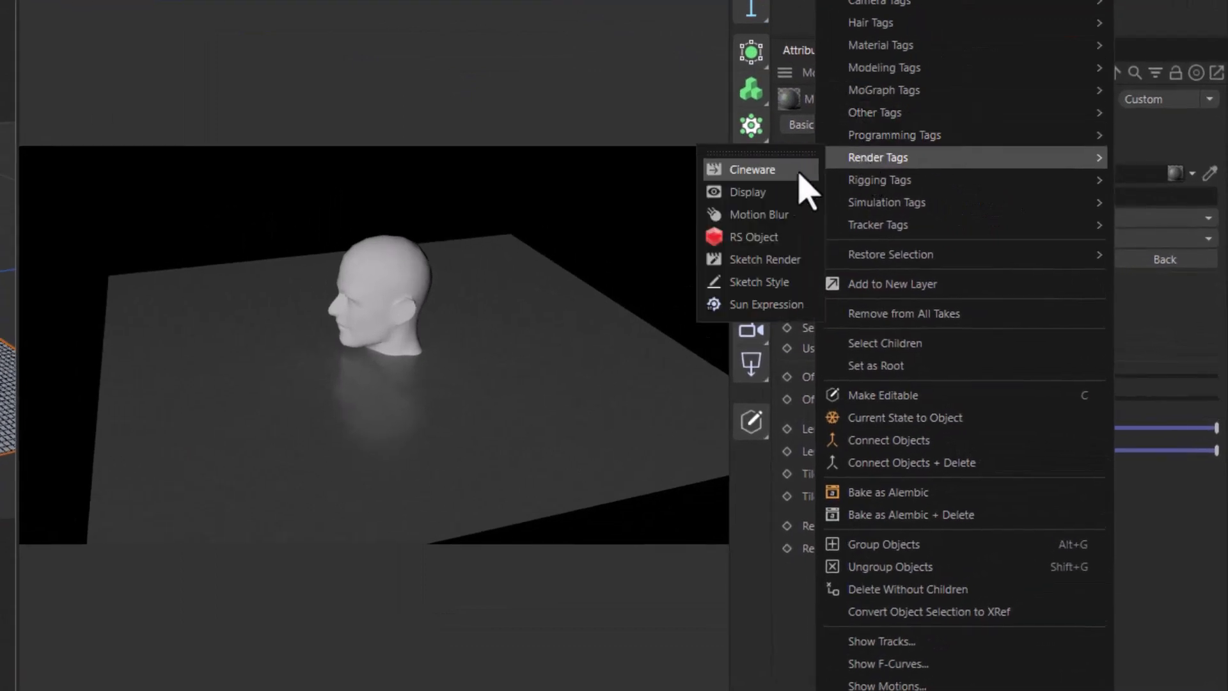
{"action": "left_click", "coordinate": [755, 236]}
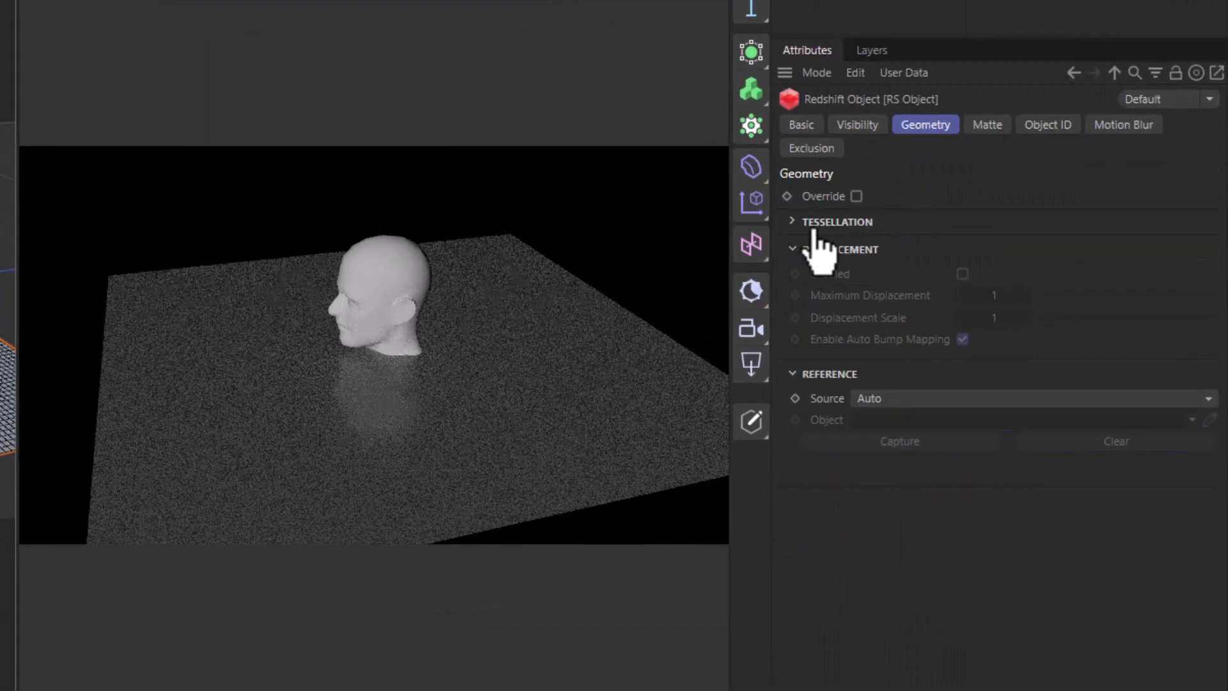
{"action": "left_click", "coordinate": [855, 197]}
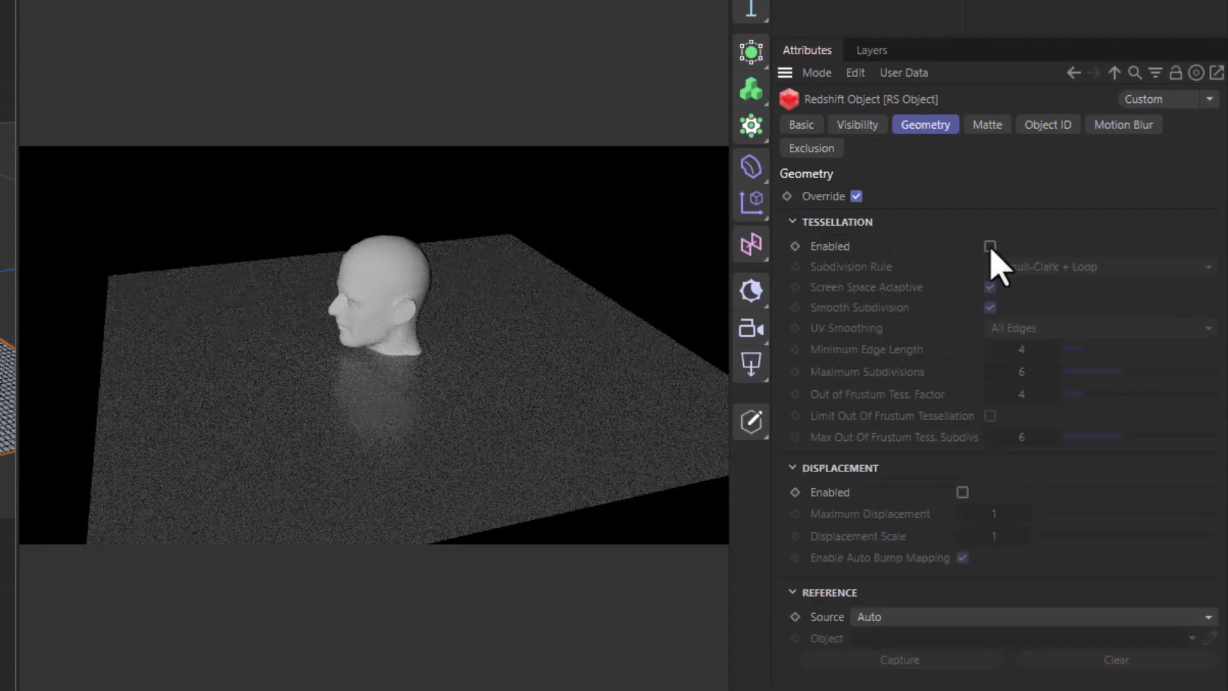
{"action": "left_click", "coordinate": [792, 222]}
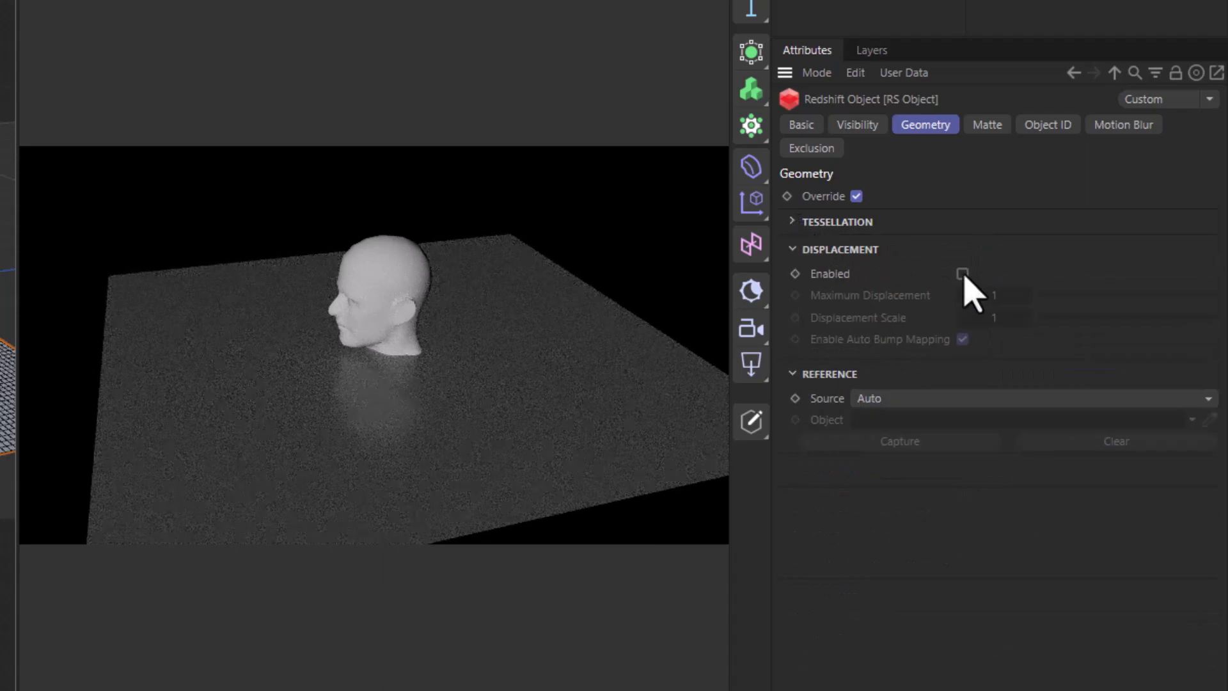
Step: Enable render-time displacement on the plane with Maximum Displacement 100
{"action": "left_click", "coordinate": [961, 274]}
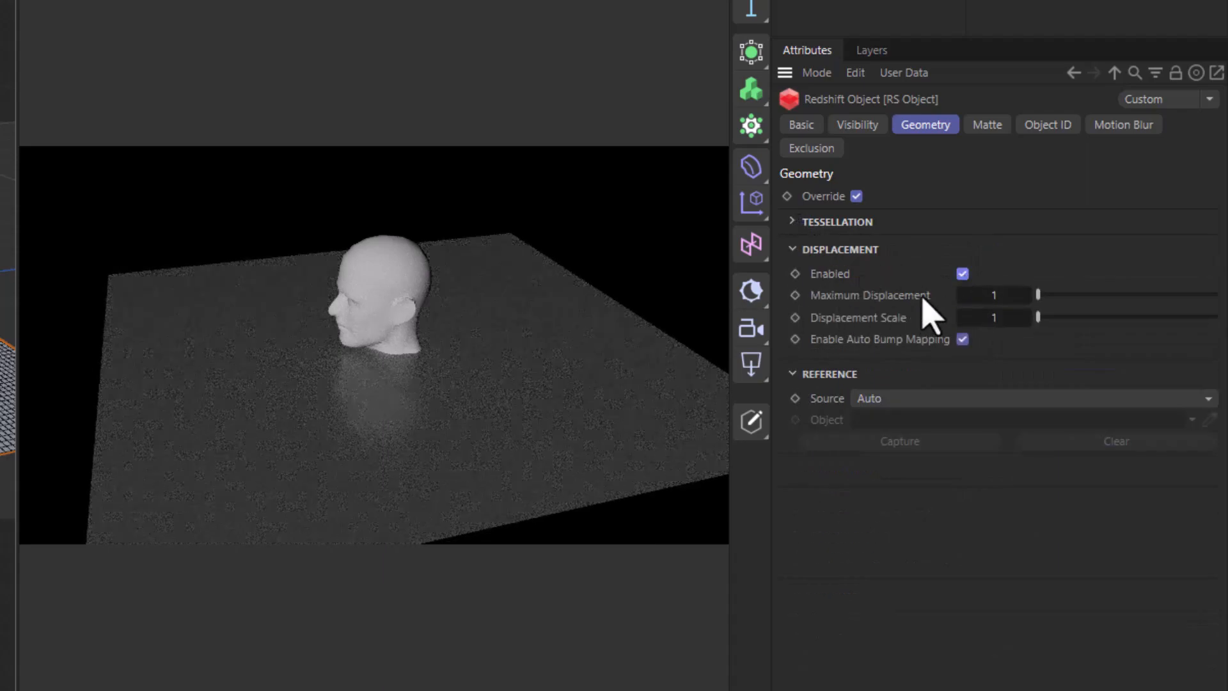
{"action": "left_click", "coordinate": [993, 295]}
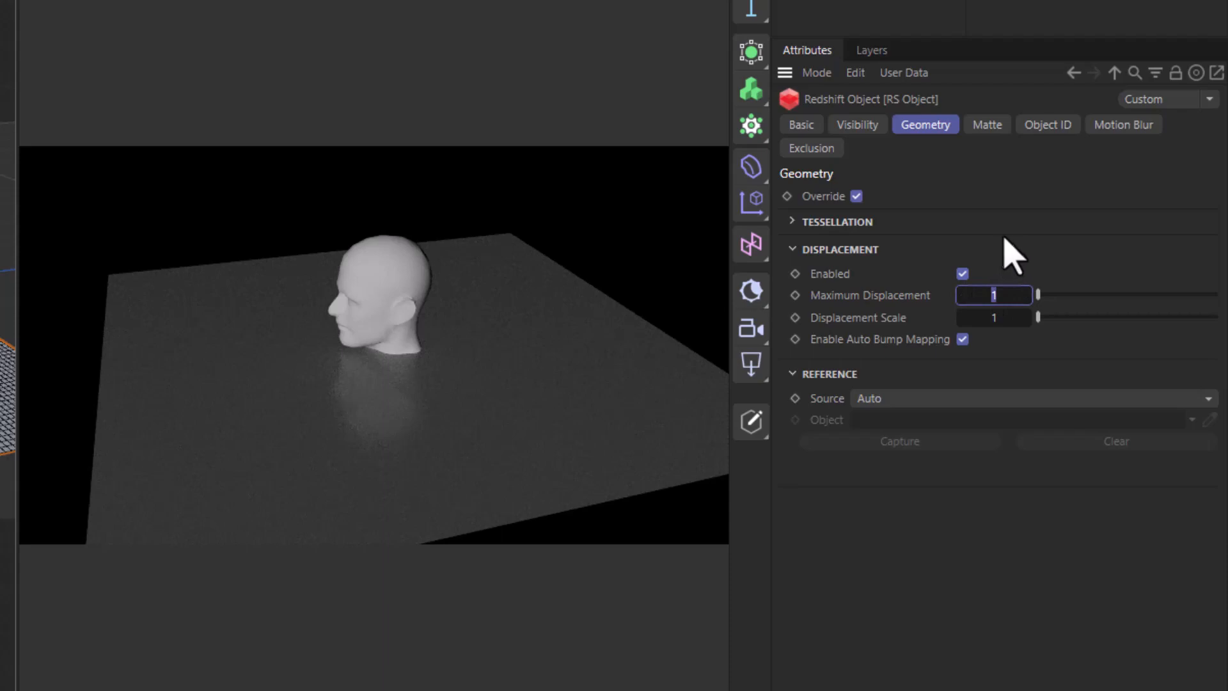
{"action": "type", "text": "100"}
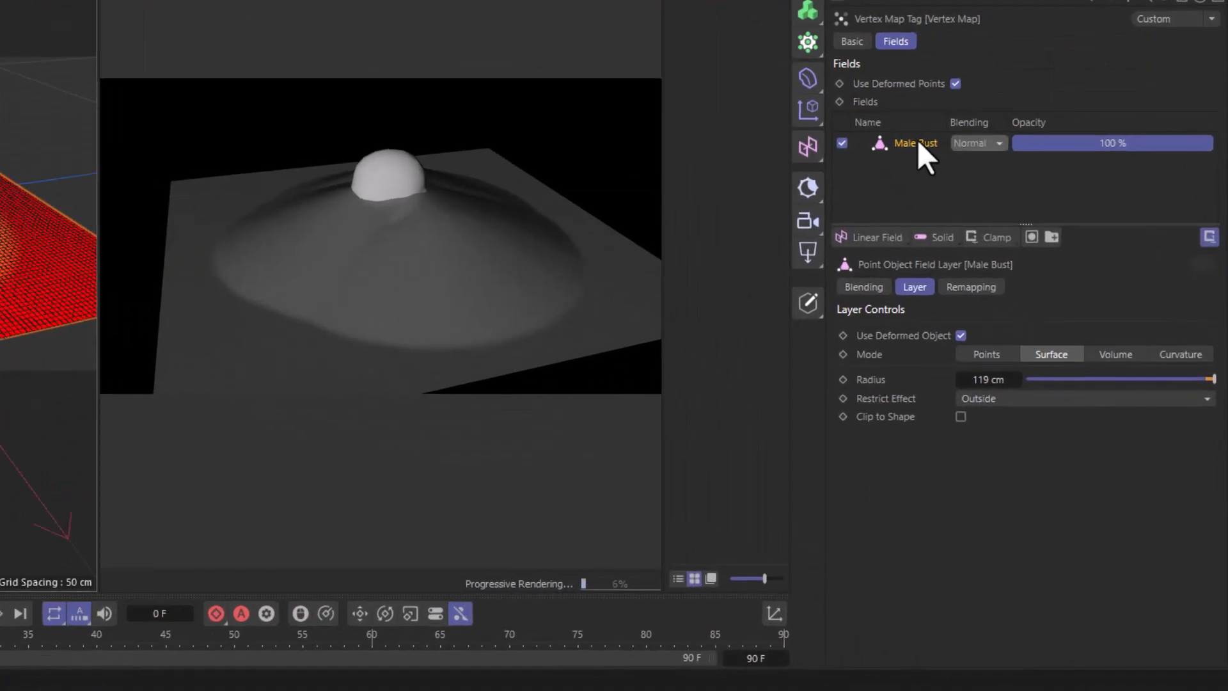
Step: Shape the field's Remapping contour spline into a mid peak that falls off at the end, forming a crater rim
{"action": "left_click", "coordinate": [971, 287]}
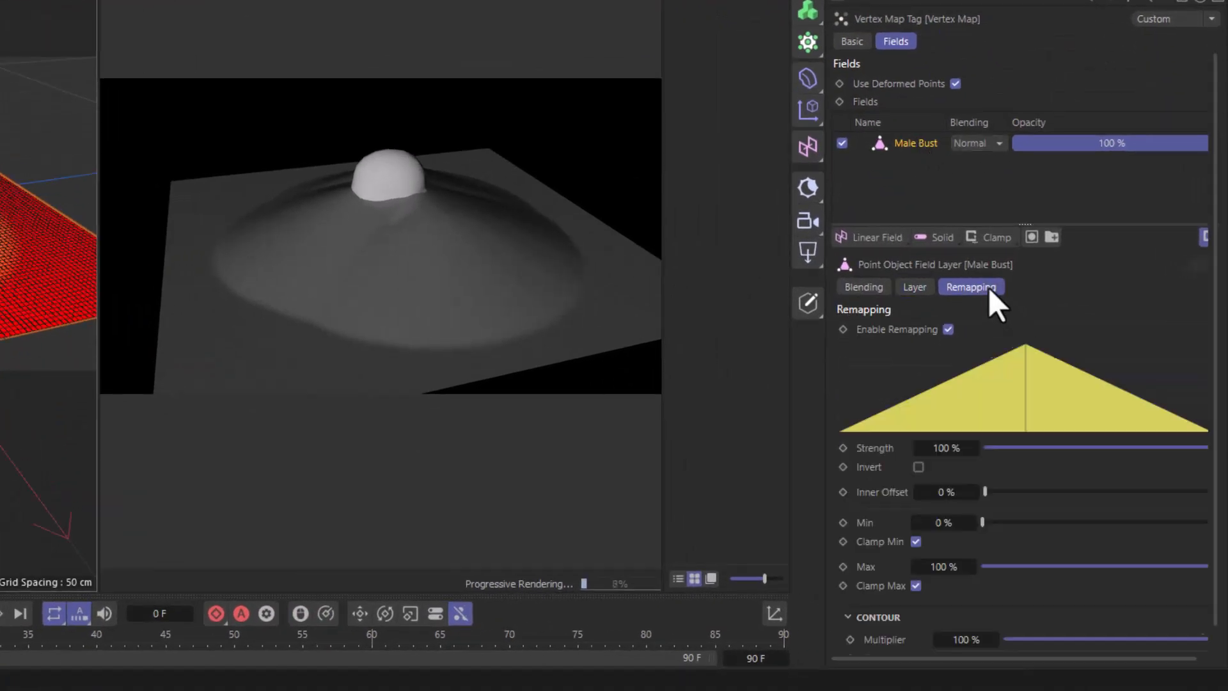
{"action": "scroll", "scroll_direction": "down", "scroll_amount": 3}
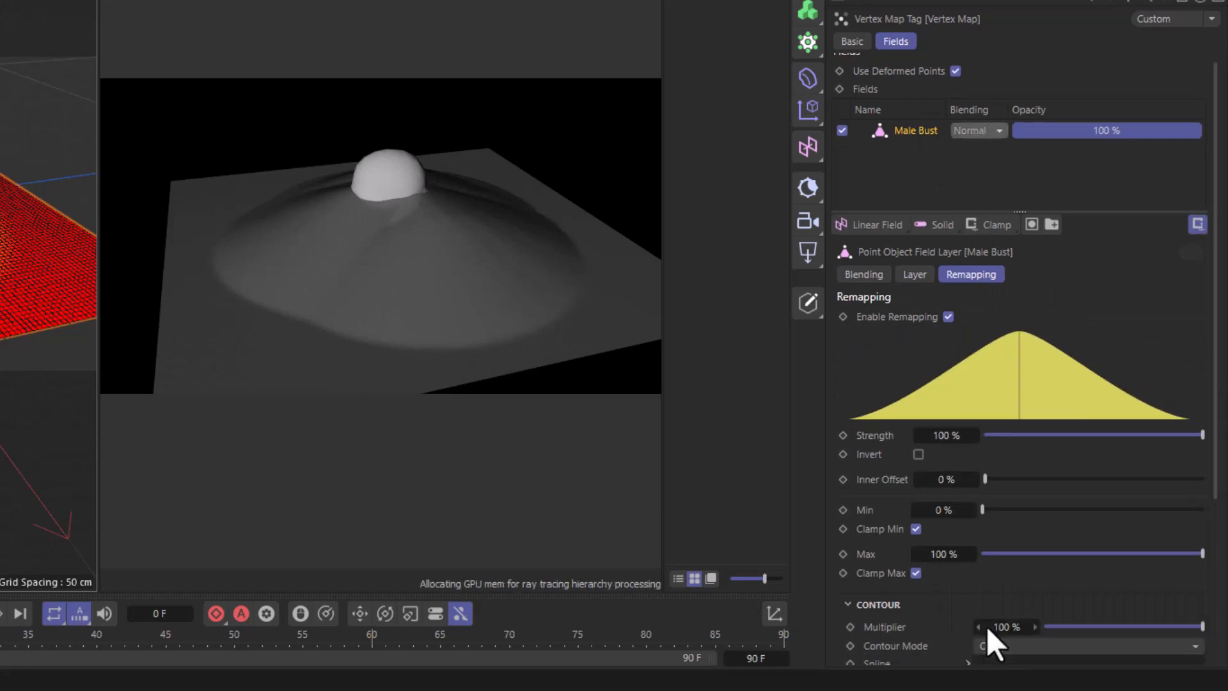
{"action": "scroll", "scroll_direction": "down", "scroll_amount": 3}
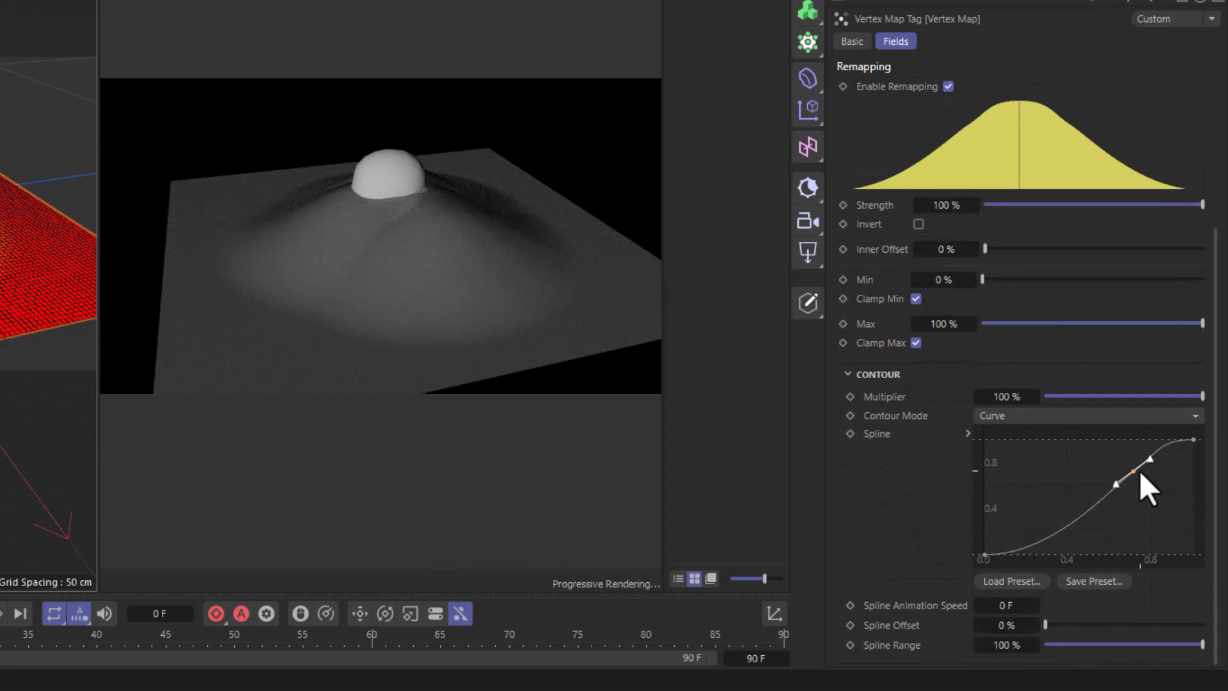
{"action": "left_click_drag", "start_coordinate": [1136, 476], "coordinate": [1191, 440]}
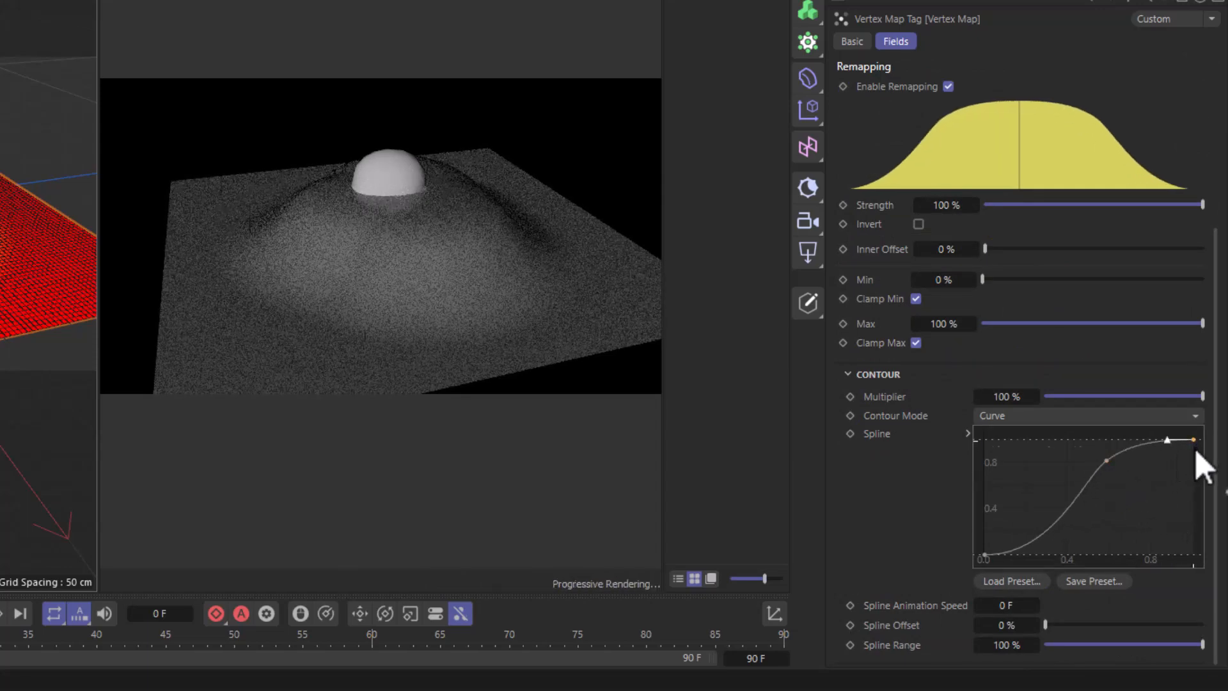
{"action": "left_click_drag", "start_coordinate": [1191, 439], "coordinate": [1191, 513]}
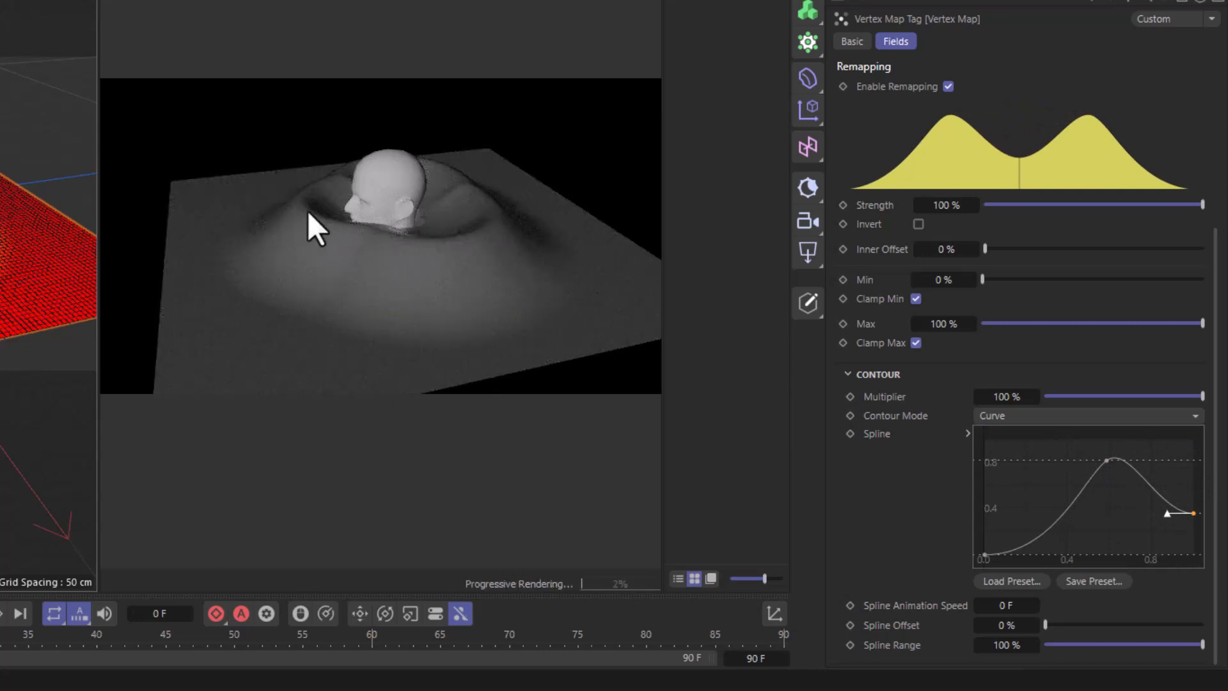
{"action": "mouse_move", "coordinate": [451, 258]}
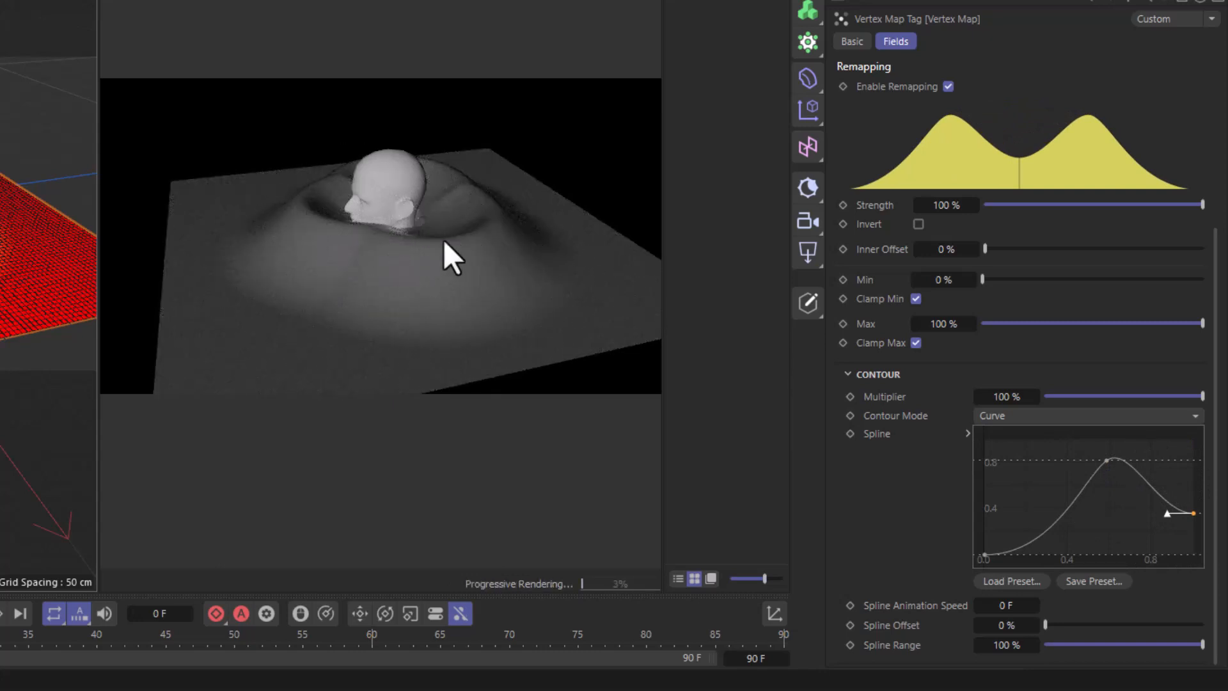
{"action": "mouse_move", "coordinate": [424, 188]}
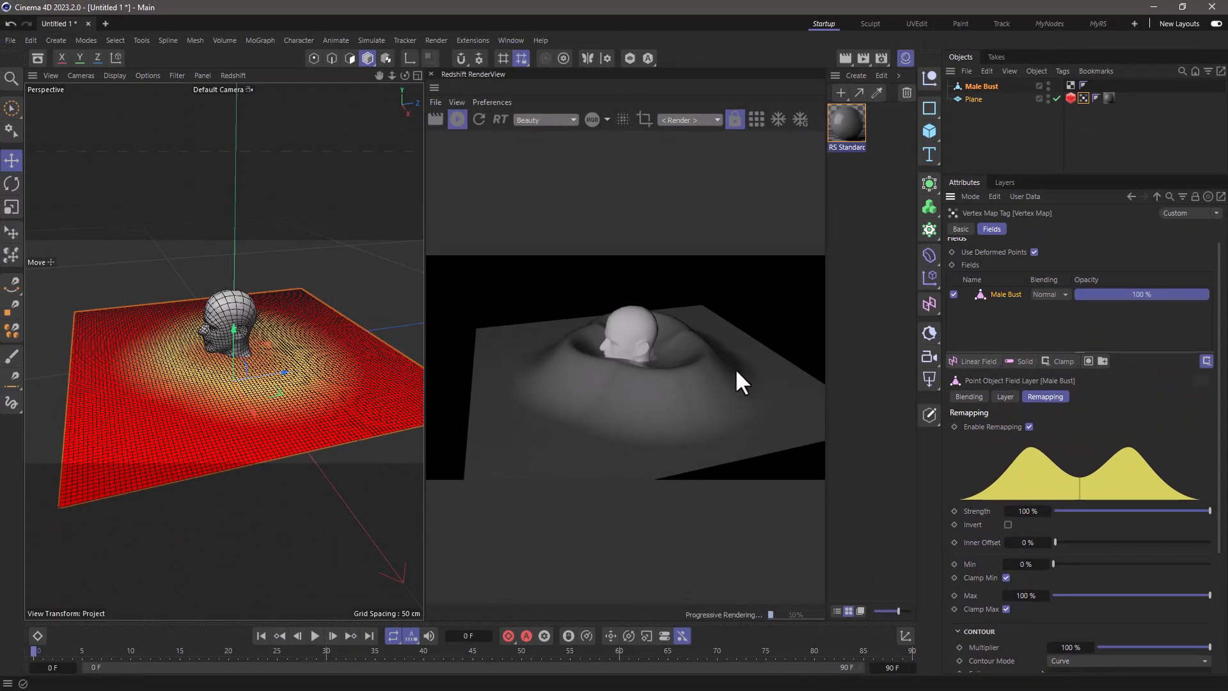
{"action": "mouse_move", "coordinate": [719, 391]}
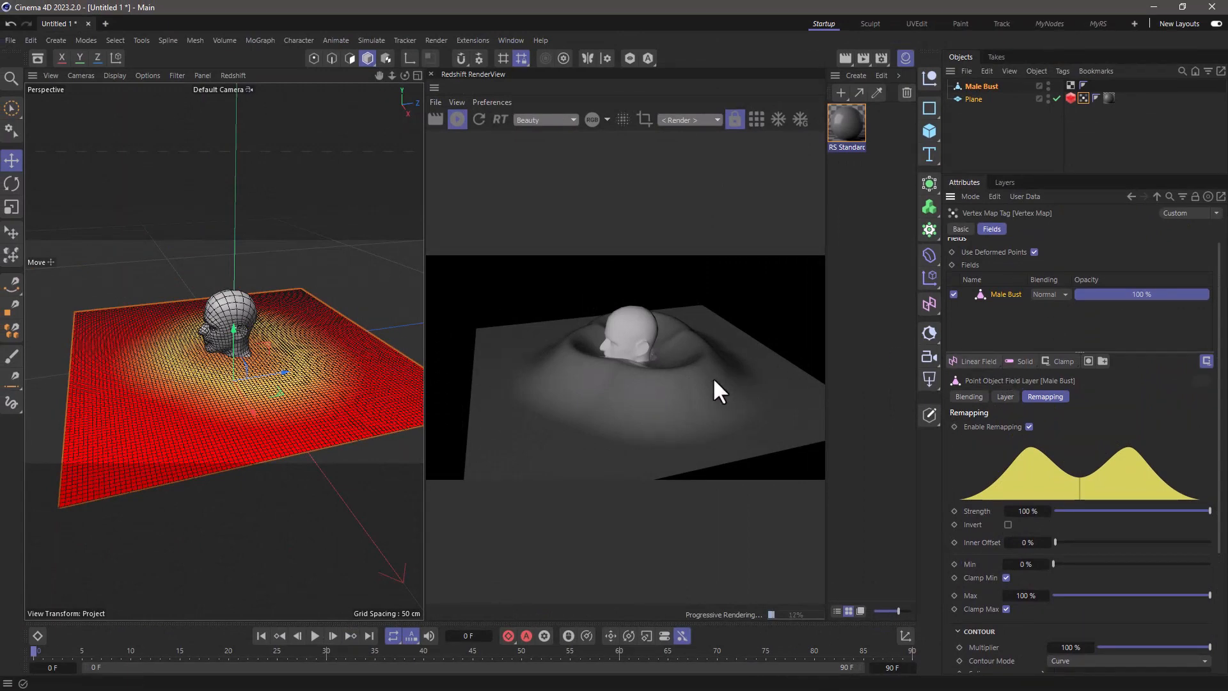